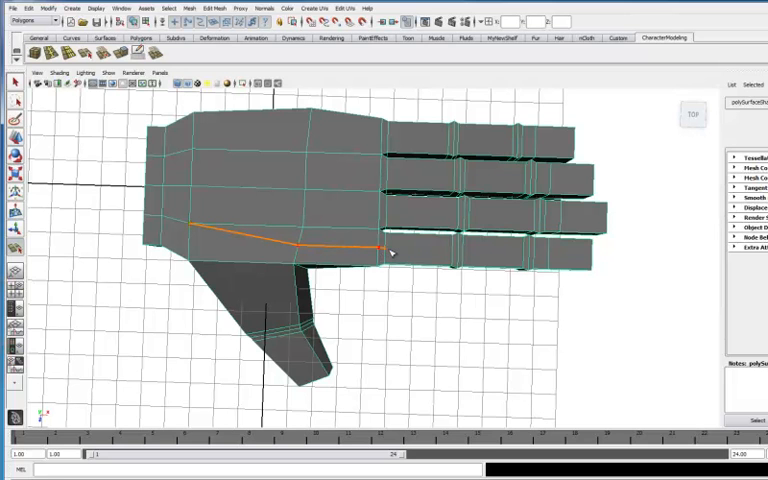
Step: Cut a new edge across the back of the hand running toward the fingers
{"action": "left_click_drag", "start_coordinate": [392, 252], "coordinate": [456, 262]}
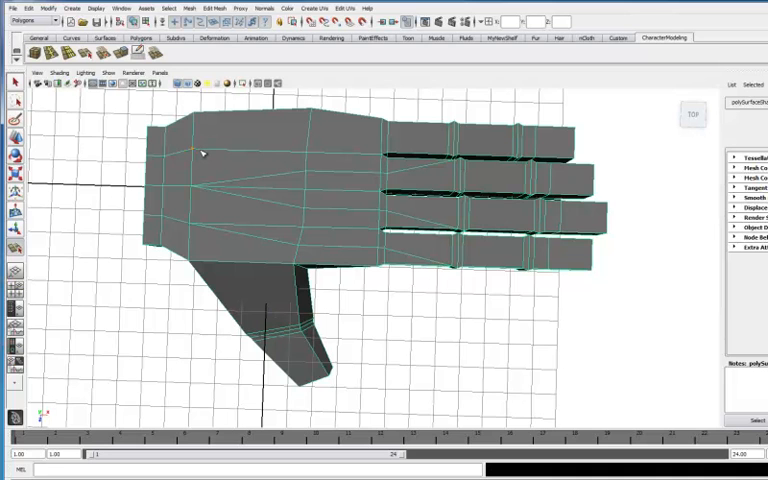
{"action": "left_click", "coordinate": [204, 156]}
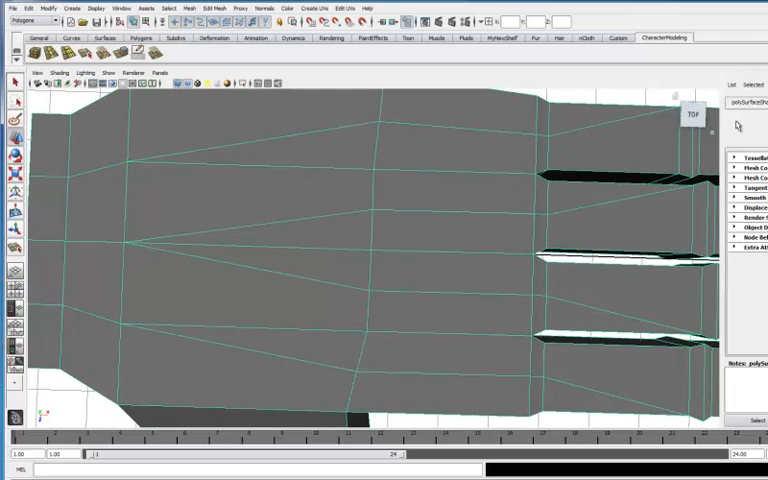
Step: Change the viewport display option so the back of the hand is ready for vertex editing
{"action": "left_click", "coordinate": [96, 8]}
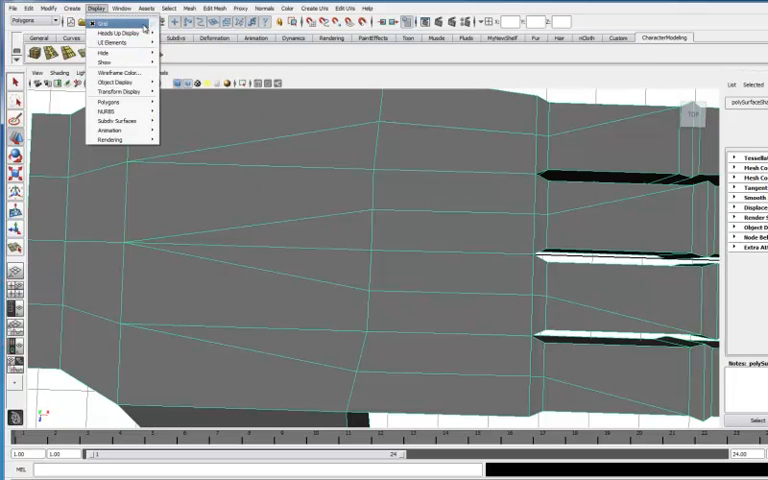
{"action": "mouse_move", "coordinate": [110, 42]}
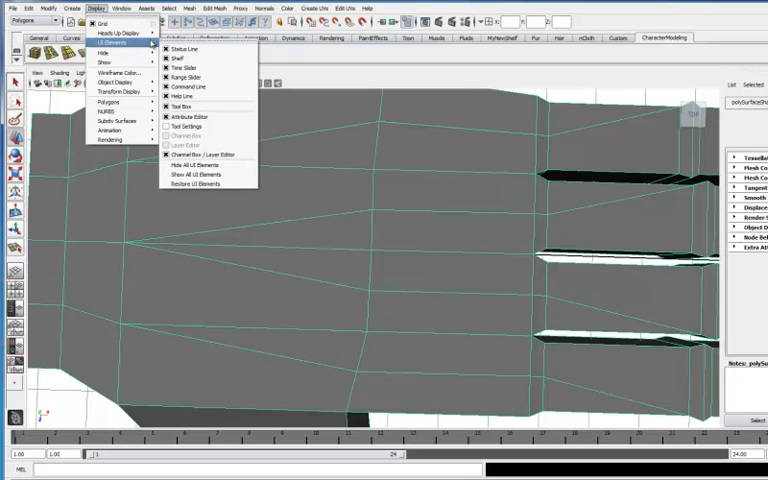
{"action": "mouse_move", "coordinate": [124, 32]}
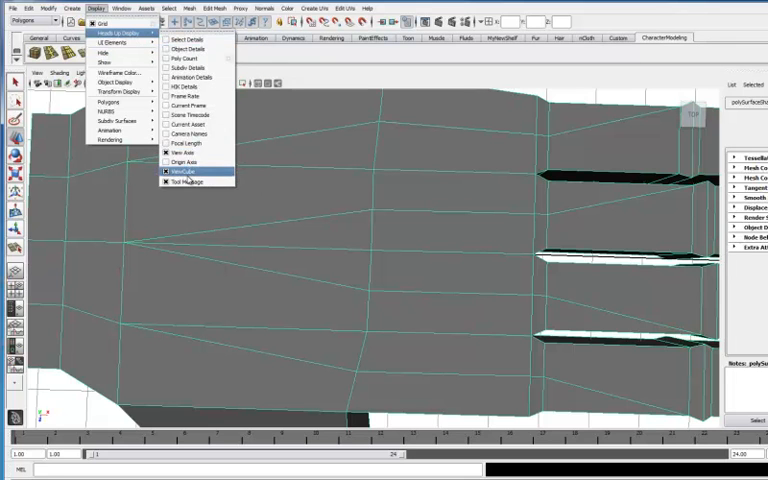
{"action": "left_click", "coordinate": [188, 180]}
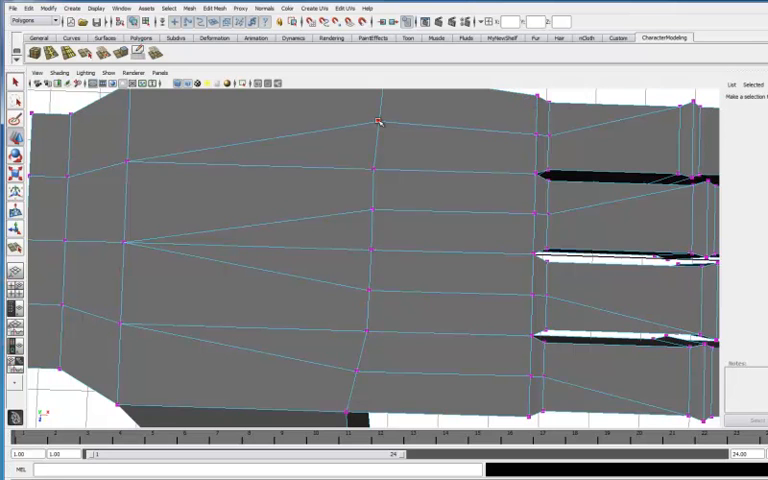
Step: Raise a vertex on the back of the hand along the metacarpal line
{"action": "left_click", "coordinate": [378, 120]}
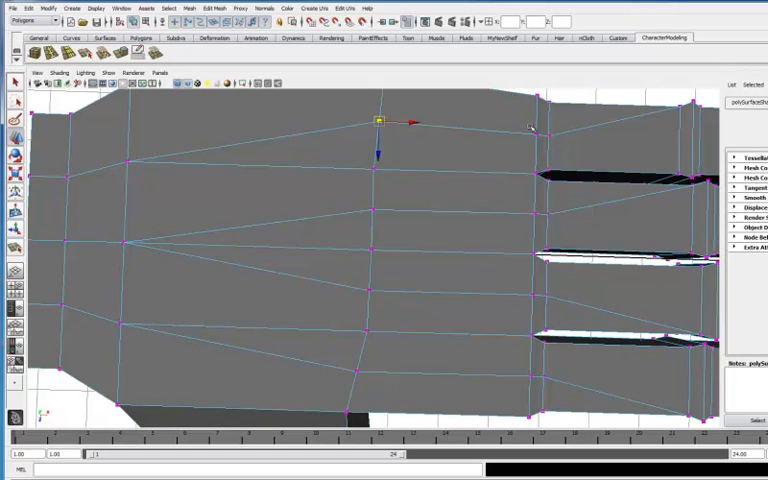
{"action": "left_click_drag", "start_coordinate": [382, 120], "coordinate": [458, 128]}
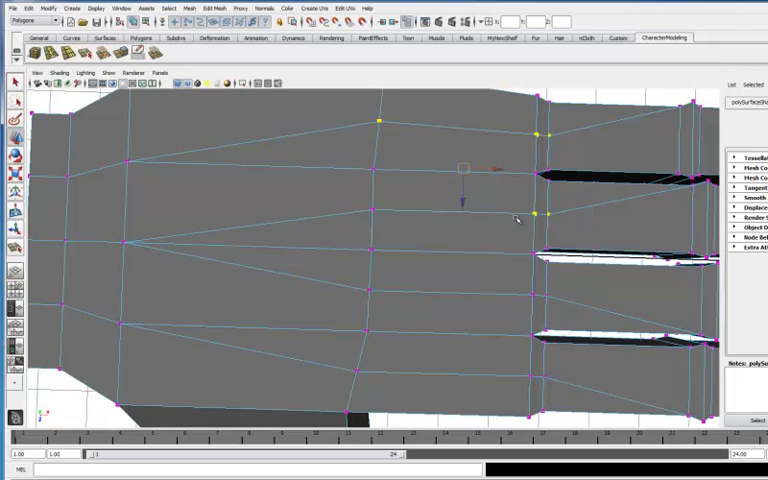
{"action": "mouse_move", "coordinate": [370, 210]}
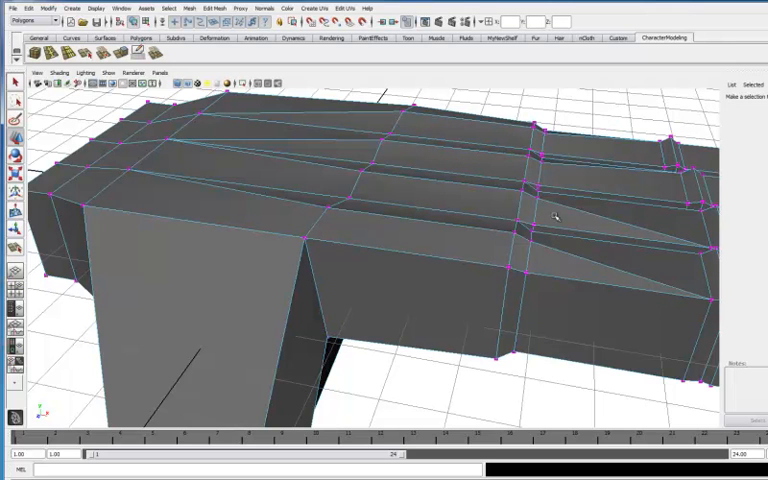
{"action": "mouse_move", "coordinate": [556, 208]}
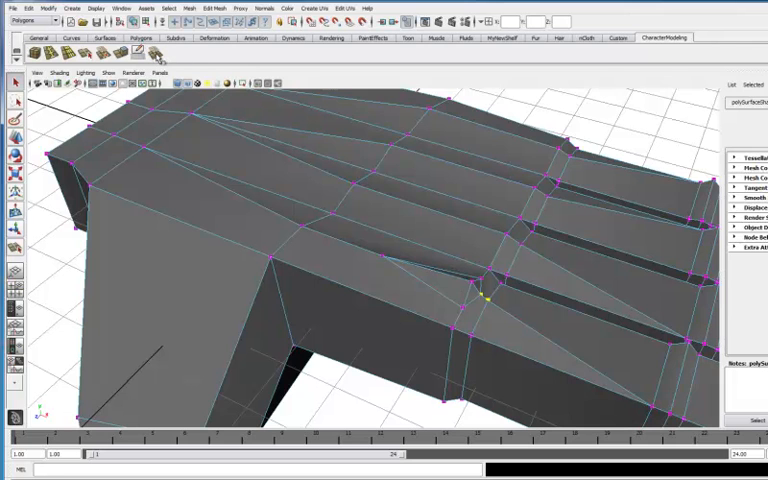
{"action": "mouse_move", "coordinate": [160, 68]}
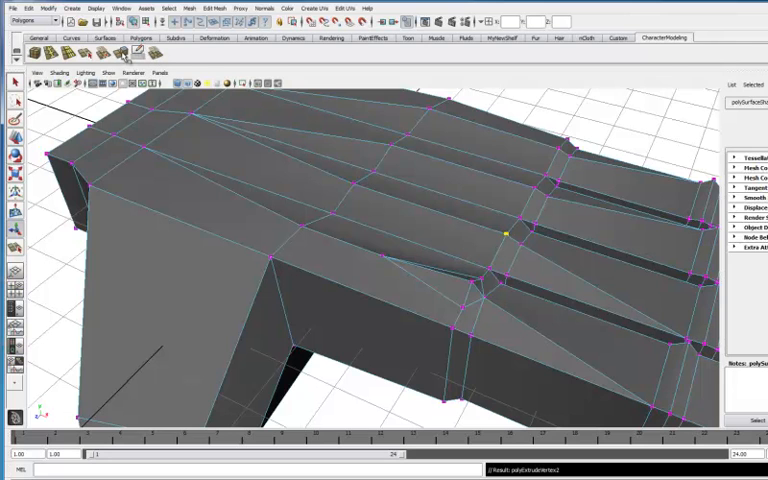
Step: Pull the knuckle vertices upward into bumps at the base of the fingers
{"action": "left_click_drag", "start_coordinate": [508, 230], "coordinate": [524, 190]}
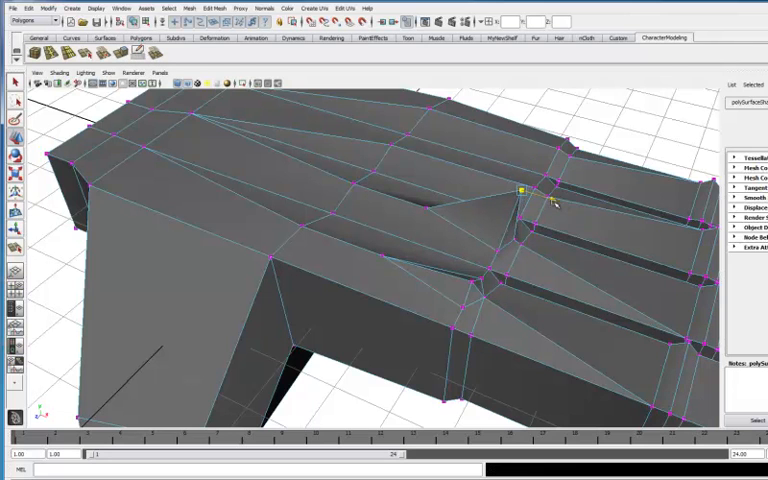
{"action": "left_click", "coordinate": [522, 190]}
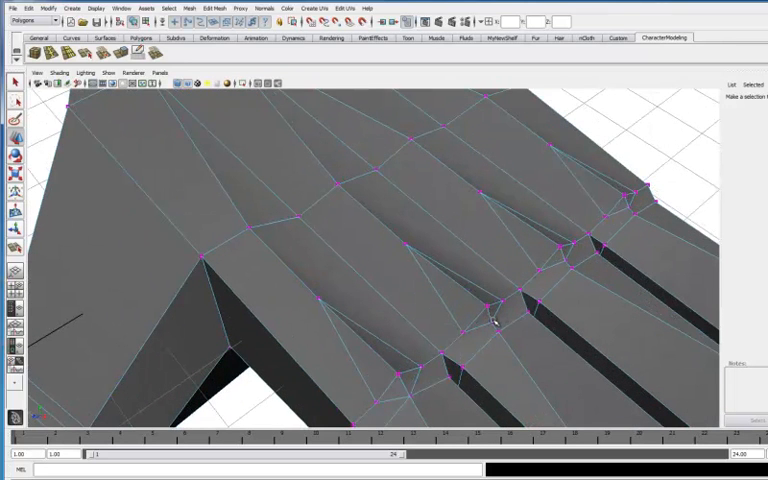
{"action": "left_click", "coordinate": [496, 320]}
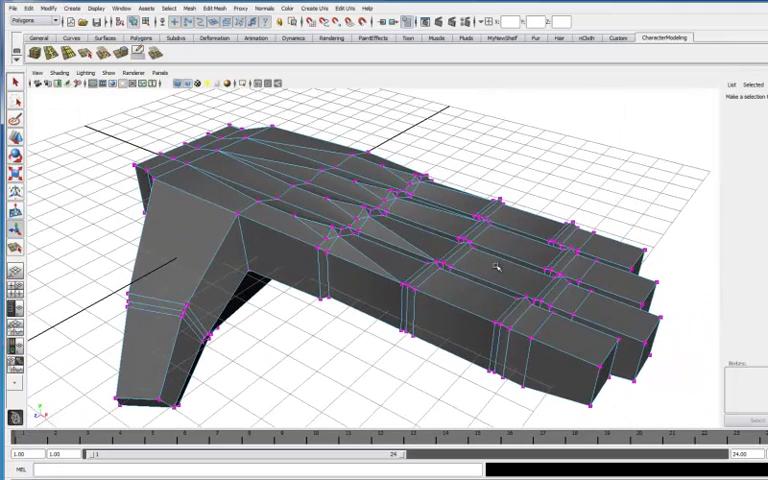
Step: Smooth-preview the hand mesh, return to Object Mode and save the scene
{"action": "key", "text": "3"}
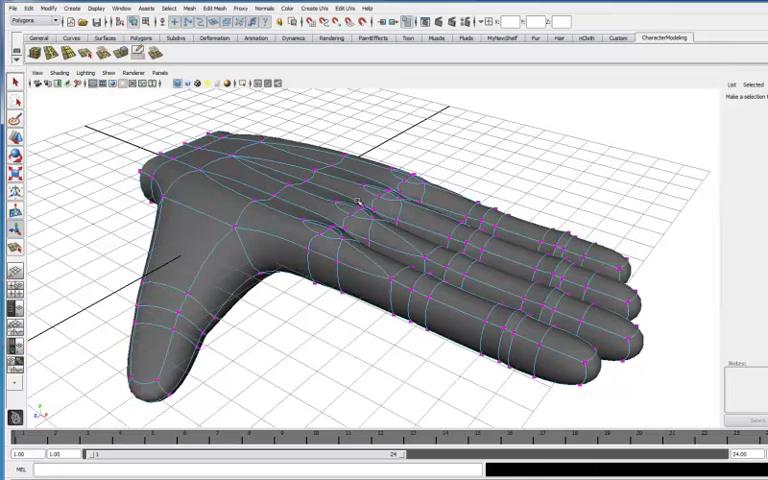
{"action": "right_click", "coordinate": [360, 204]}
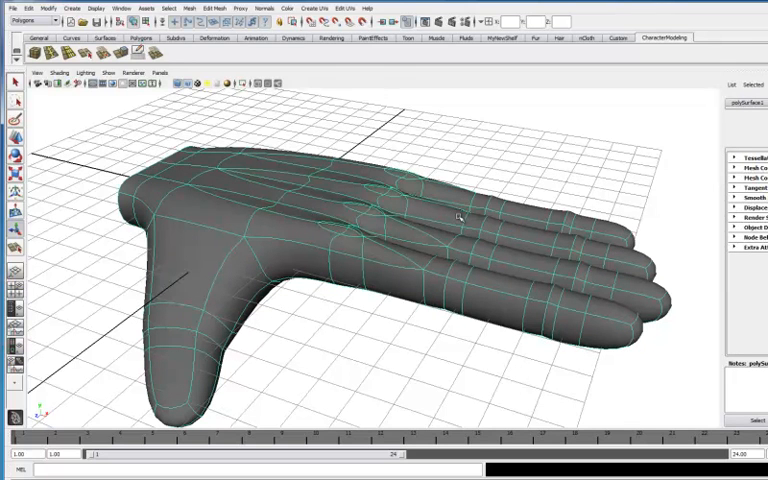
{"action": "left_click", "coordinate": [12, 8]}
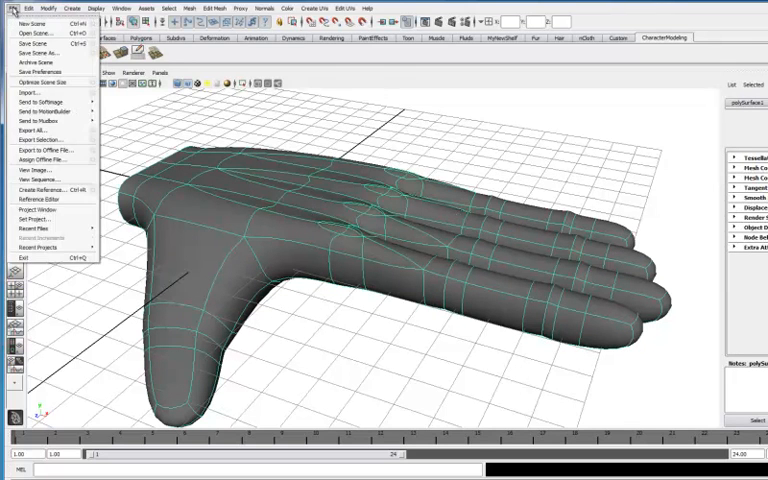
{"action": "mouse_move", "coordinate": [40, 42]}
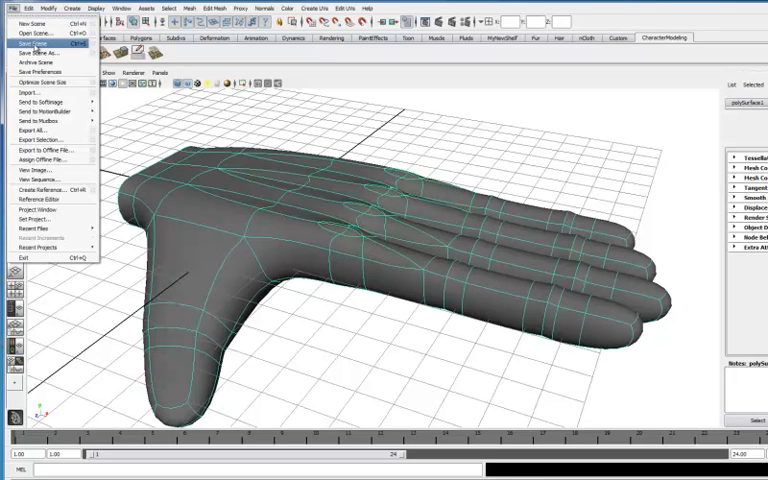
{"action": "left_click", "coordinate": [34, 44]}
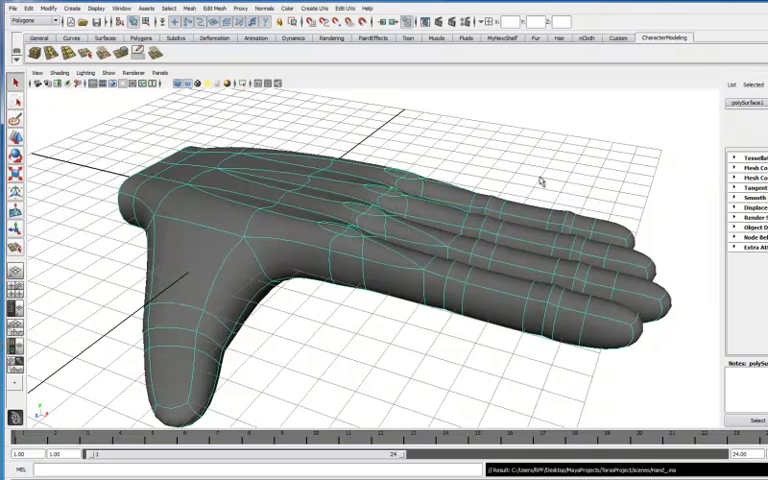